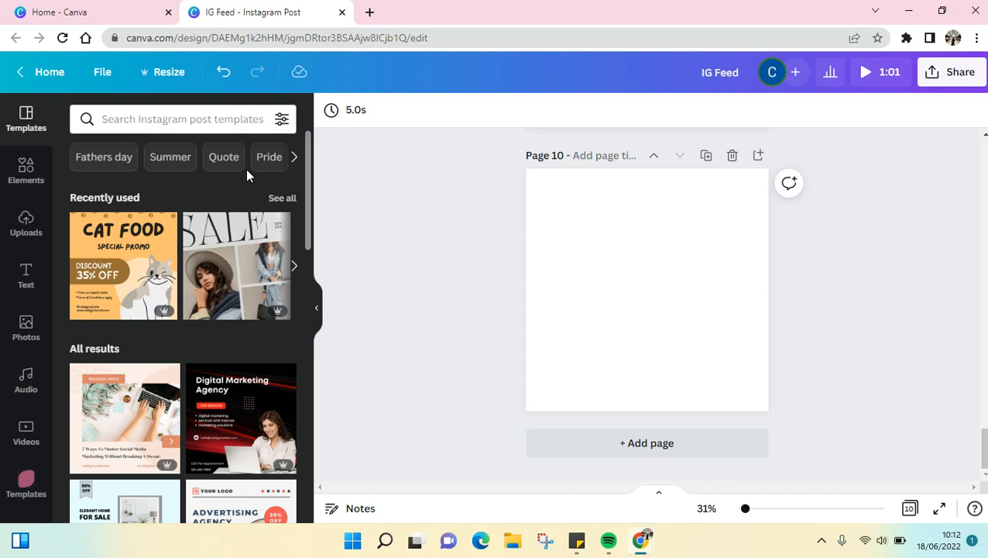
# Scroll the left sidebar down until the Logos and Folders items show
pyautogui.click(647, 290)
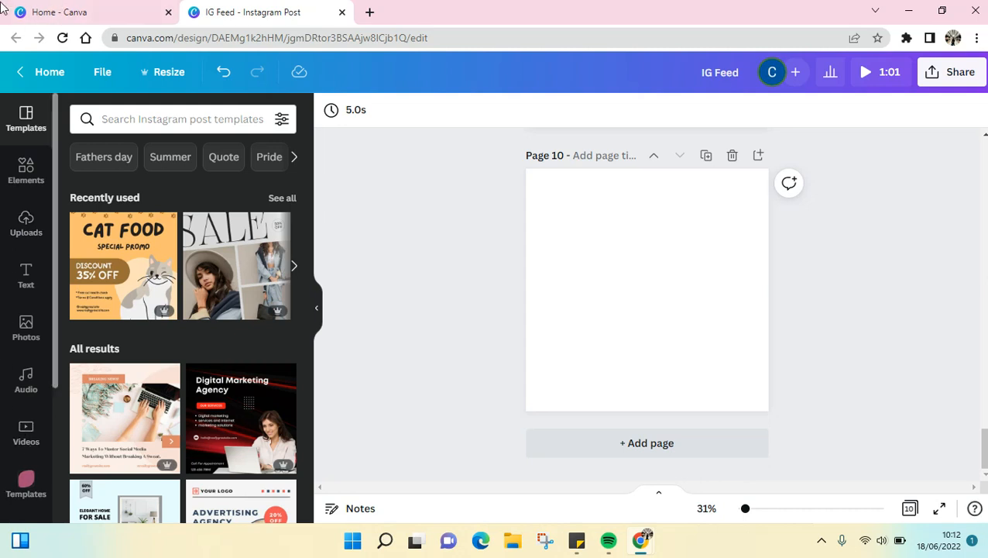
pyautogui.scroll(-3)
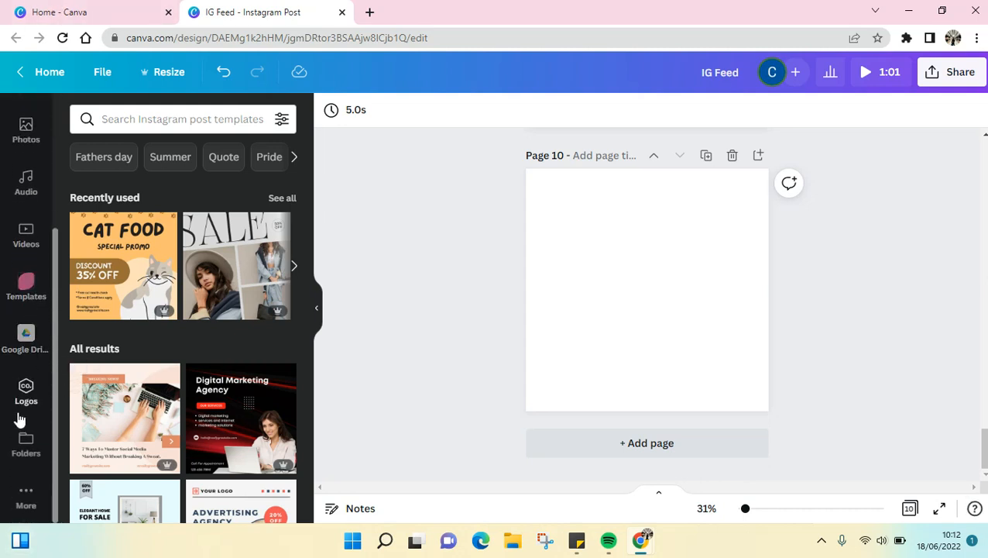
# Upload the '1x1 color' image from Downloads through the Logos panel
pyautogui.click(26, 391)
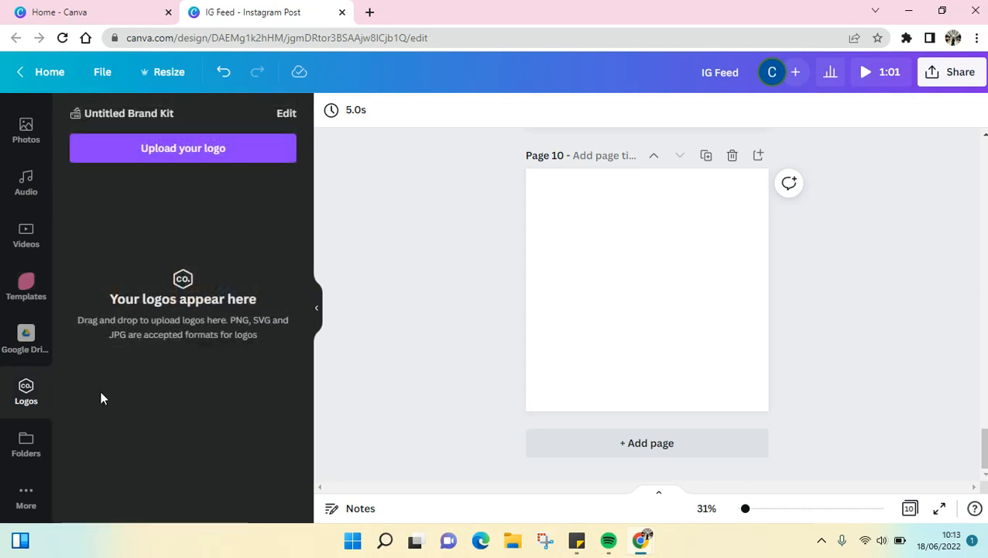
pyautogui.moveTo(283, 291)
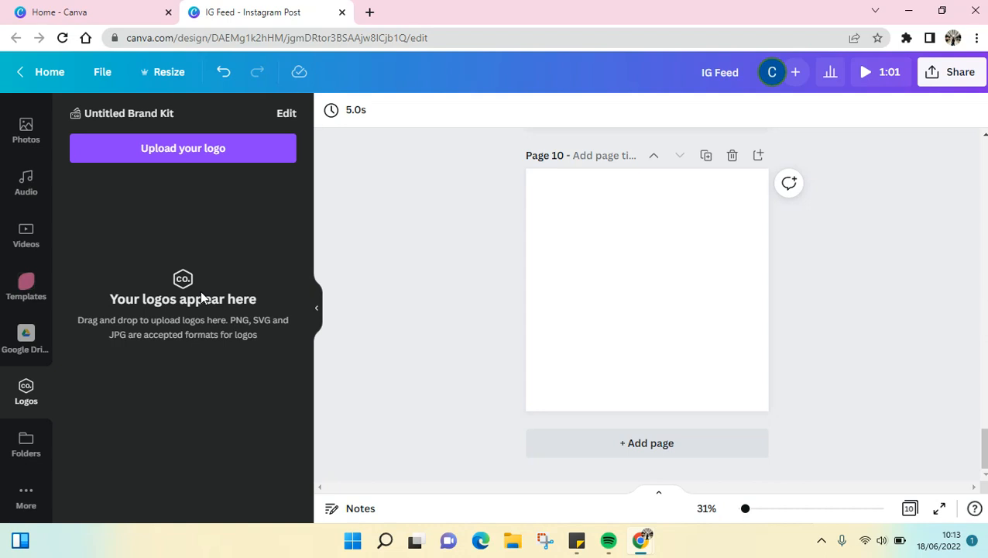
pyautogui.moveTo(264, 148)
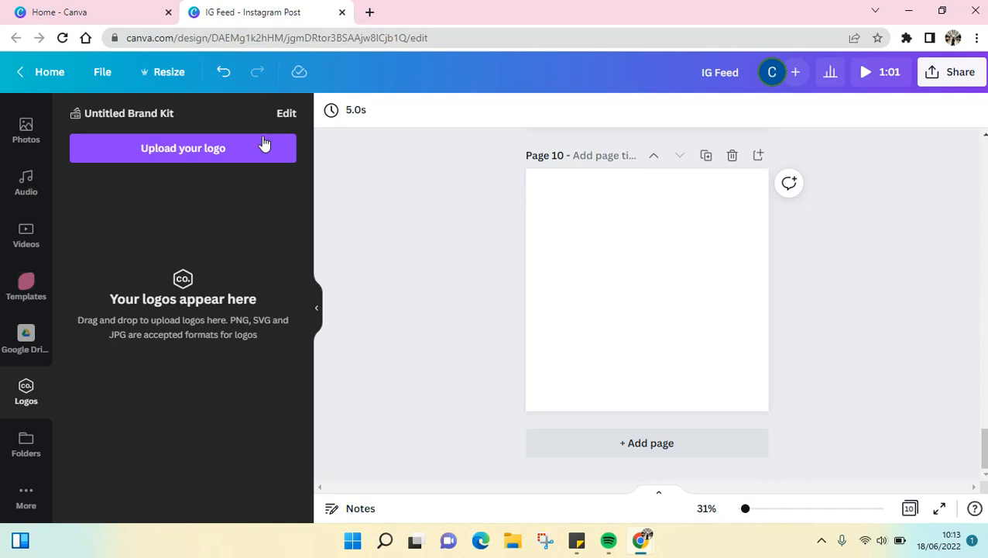
pyautogui.moveTo(227, 155)
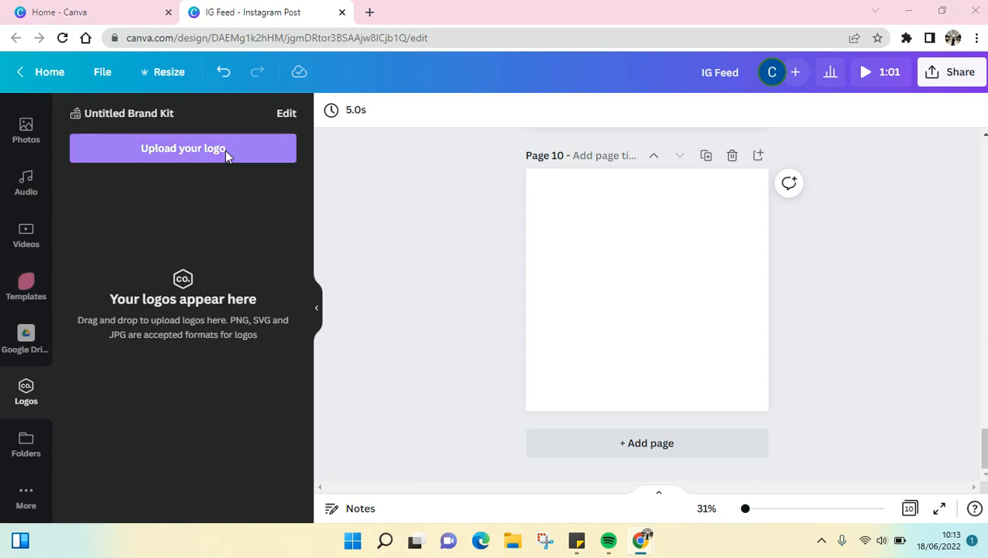
pyautogui.click(182, 147)
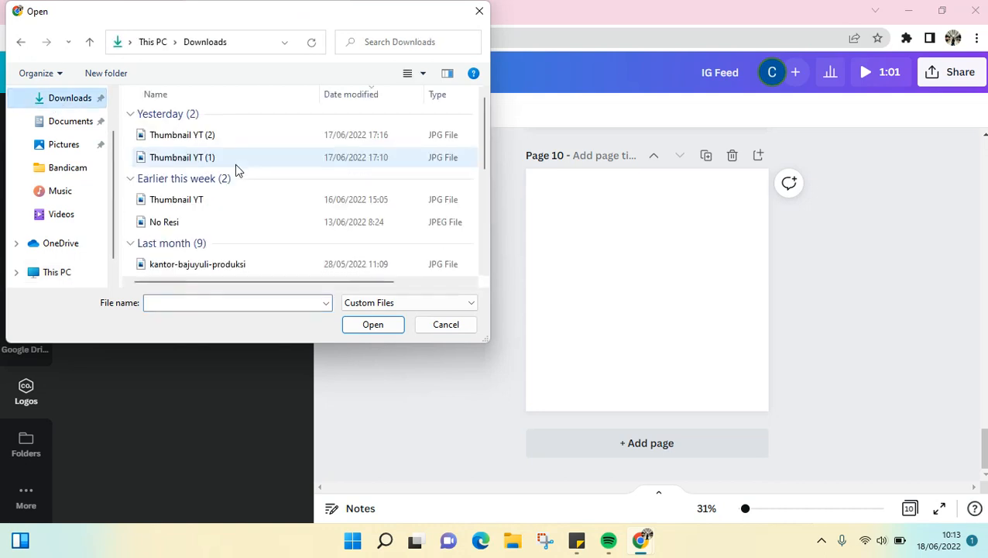
pyautogui.click(167, 240)
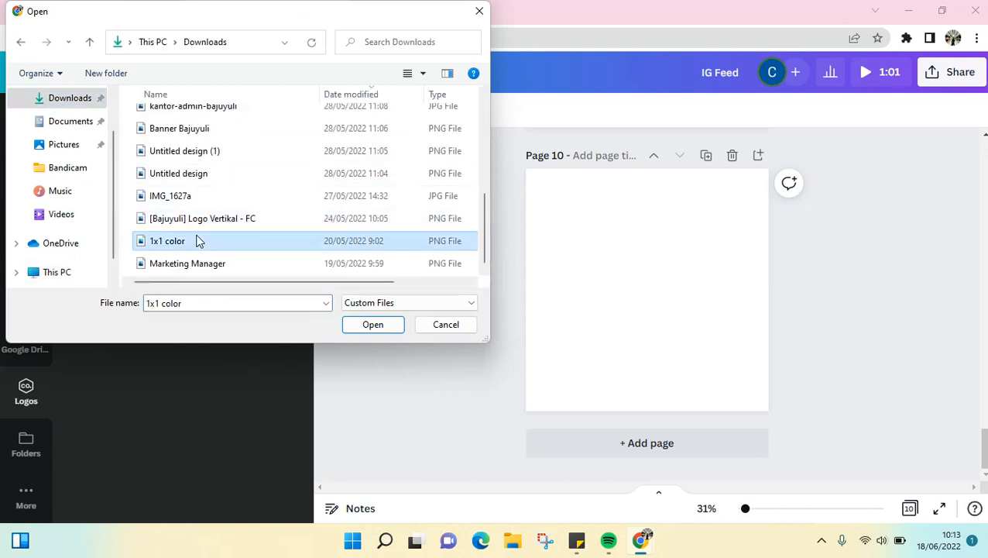
pyautogui.moveTo(372, 323)
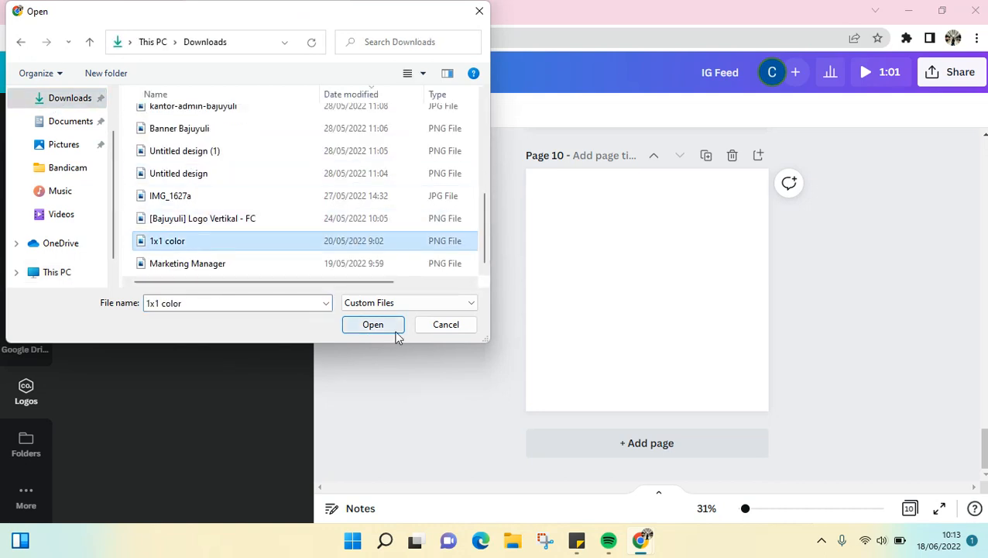
pyautogui.click(372, 324)
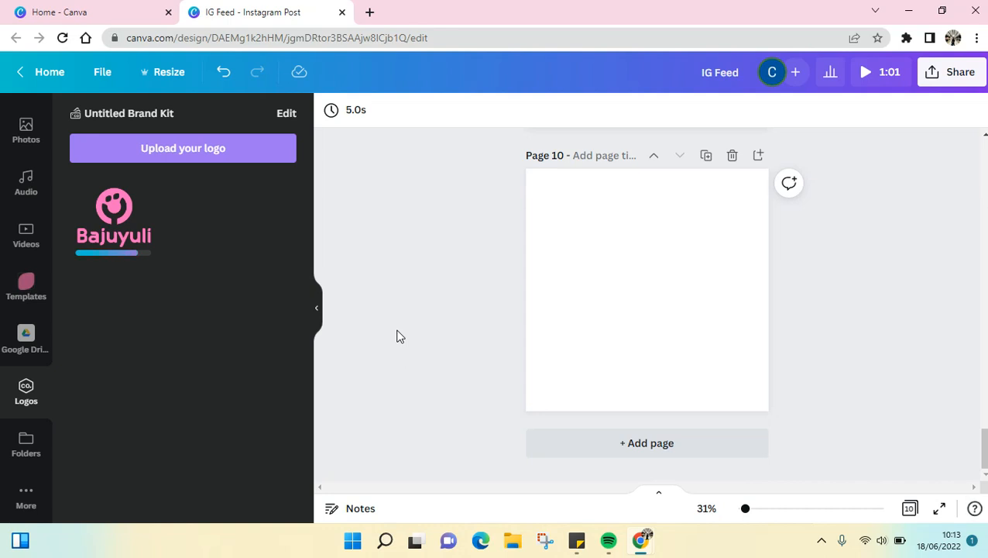
pyautogui.moveTo(261, 350)
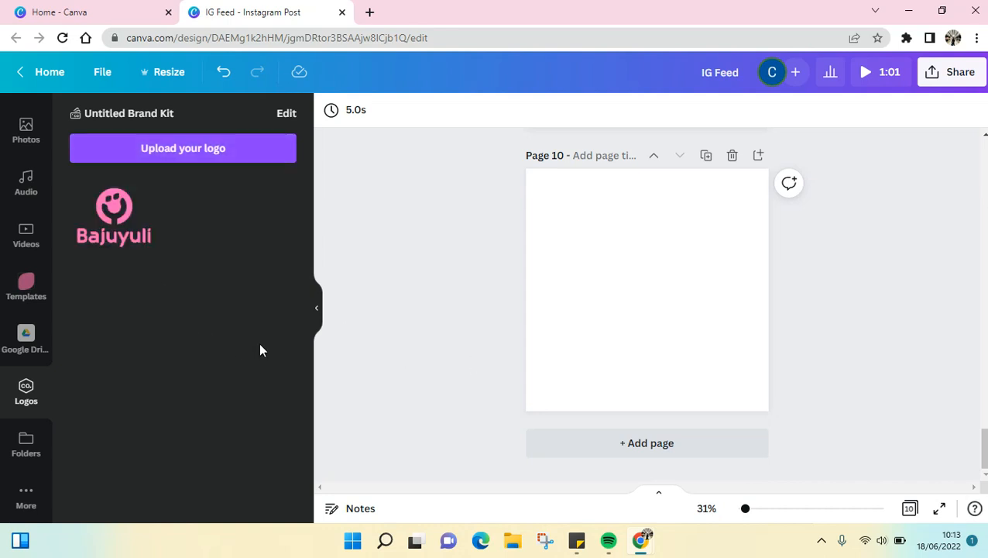
pyautogui.moveTo(115, 214)
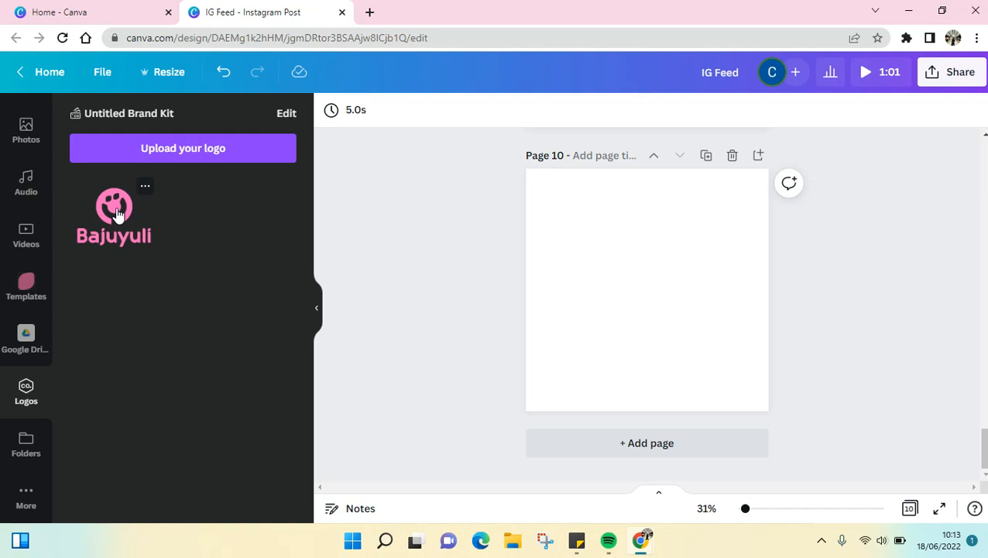
pyautogui.moveTo(606, 371)
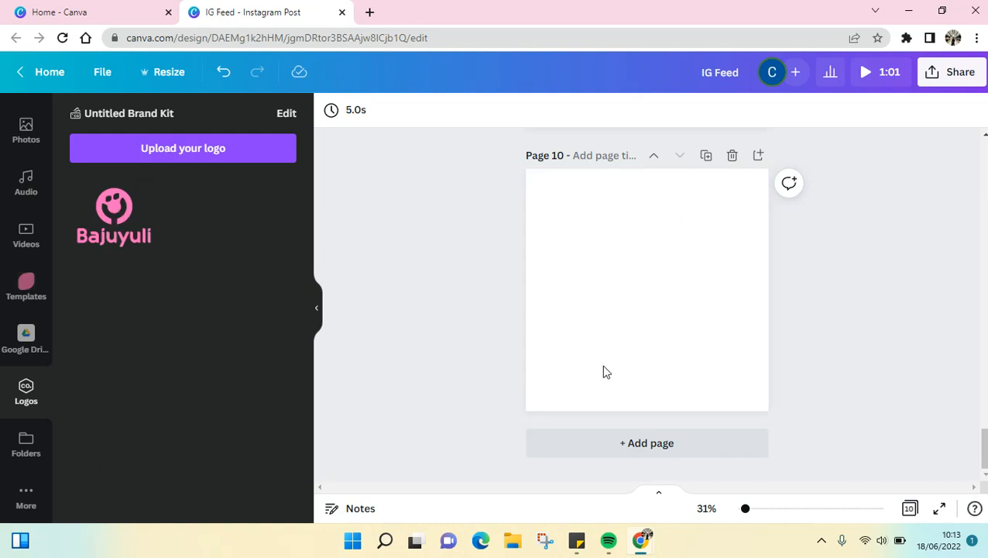
pyautogui.moveTo(113, 221)
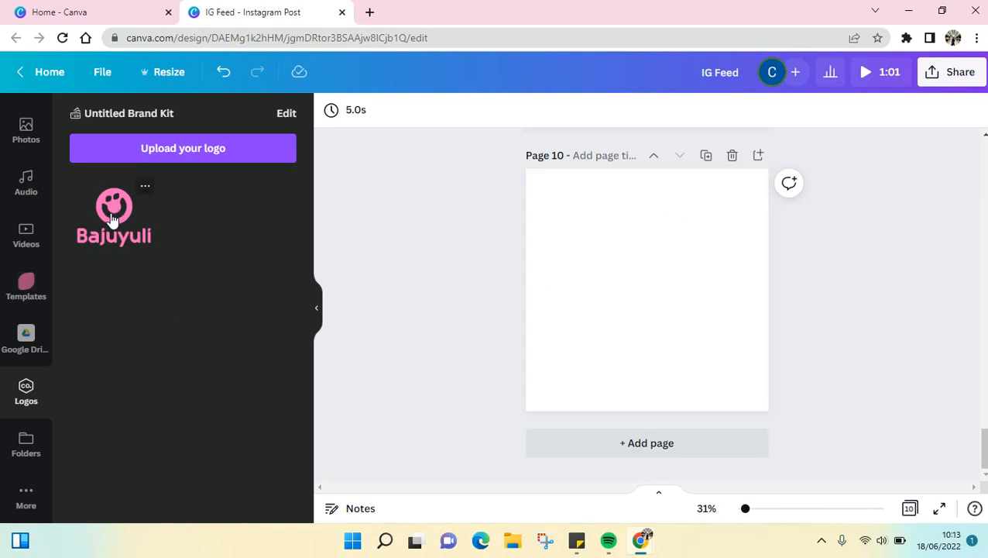
# Add the Bajuyuli logo to page 10, shrink it, and drag it top-left
pyautogui.click(114, 213)
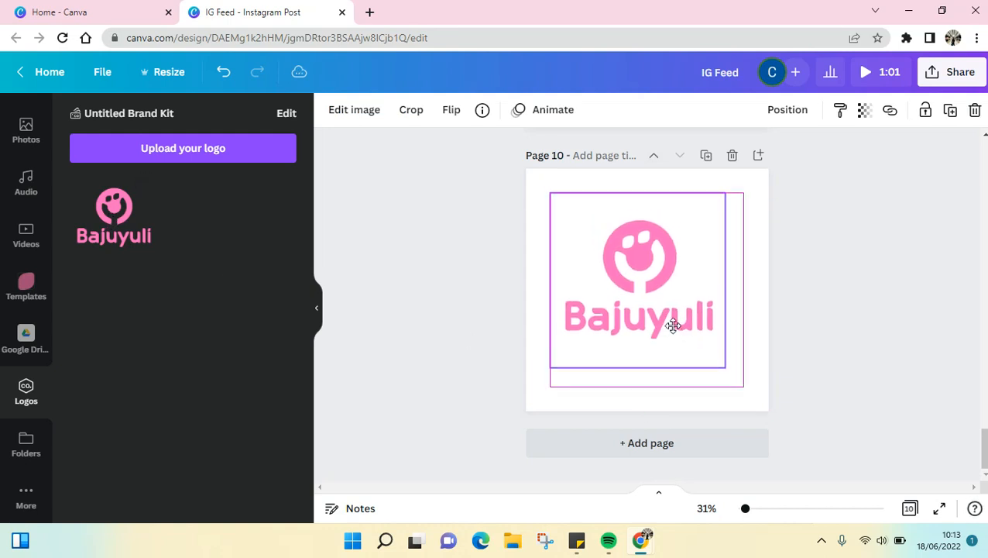
pyautogui.moveTo(725, 379); pyautogui.dragTo(745, 385)
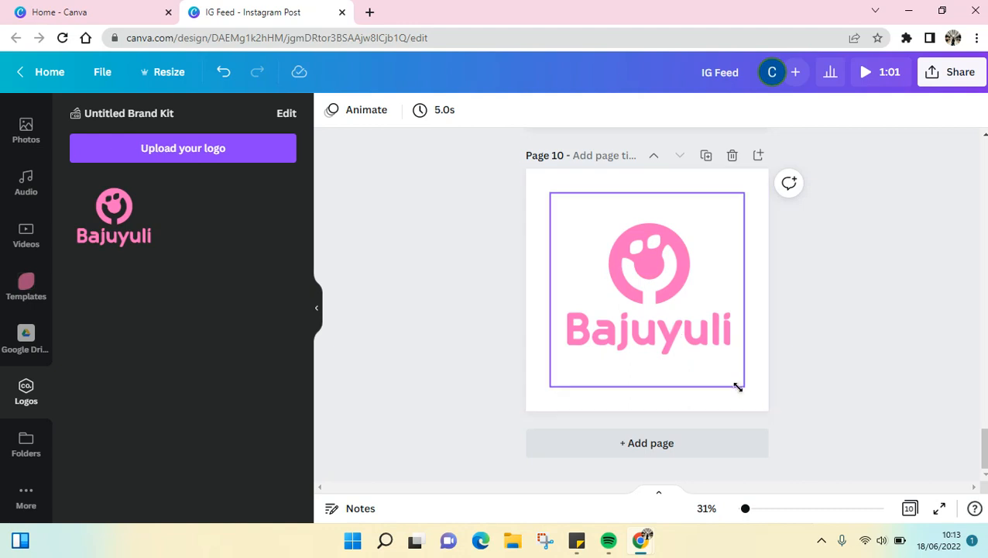
pyautogui.moveTo(737, 386); pyautogui.dragTo(597, 246)
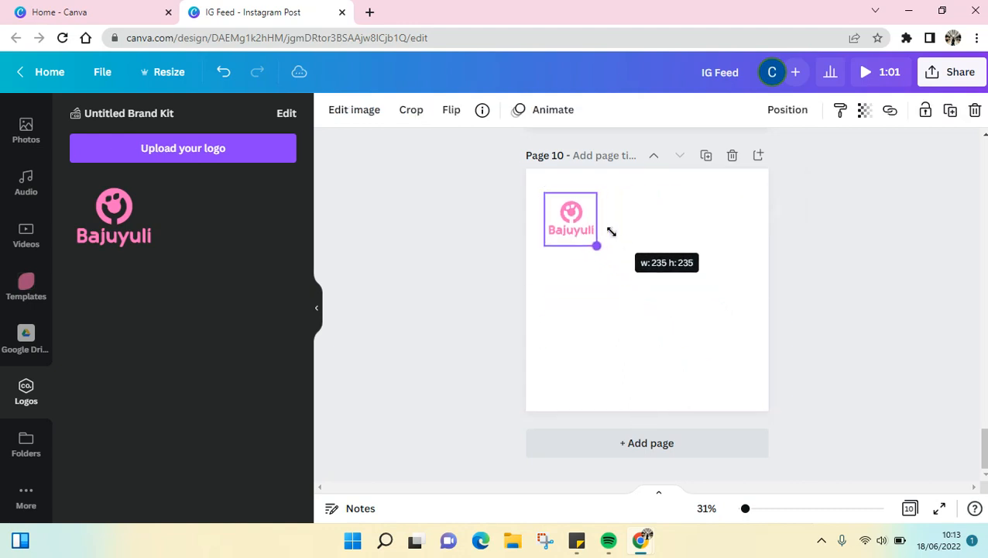
pyautogui.moveTo(571, 220); pyautogui.dragTo(552, 195)
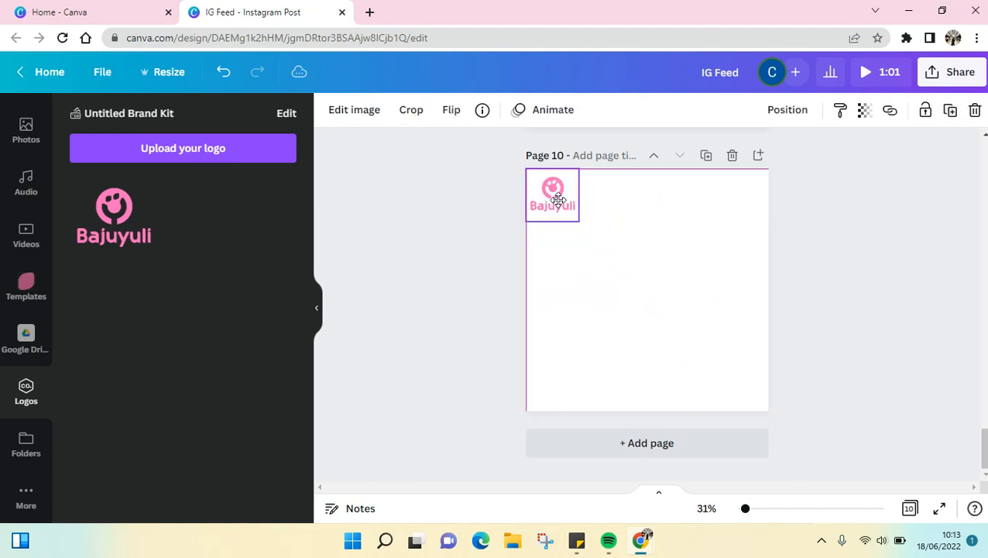
pyautogui.moveTo(580, 220); pyautogui.dragTo(566, 209)
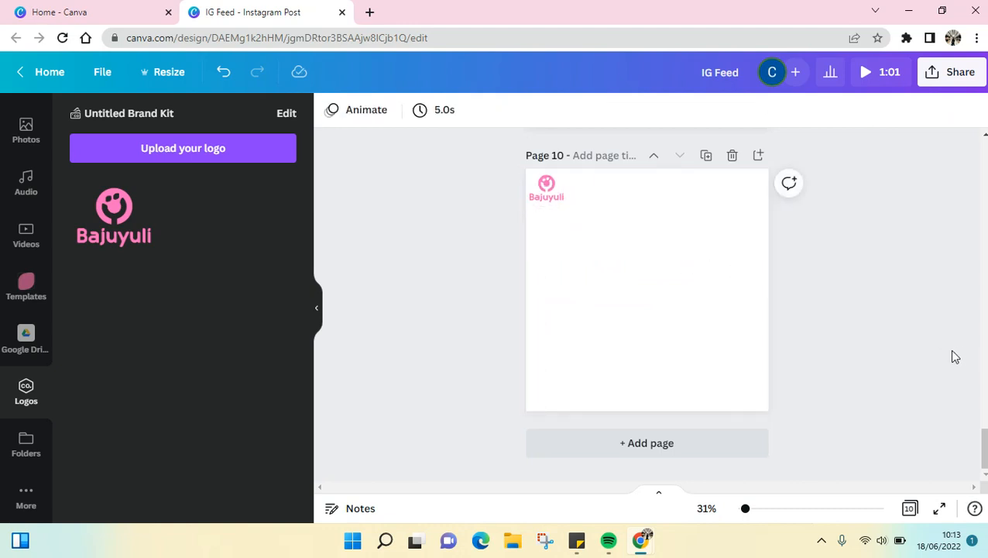
pyautogui.moveTo(520, 187)
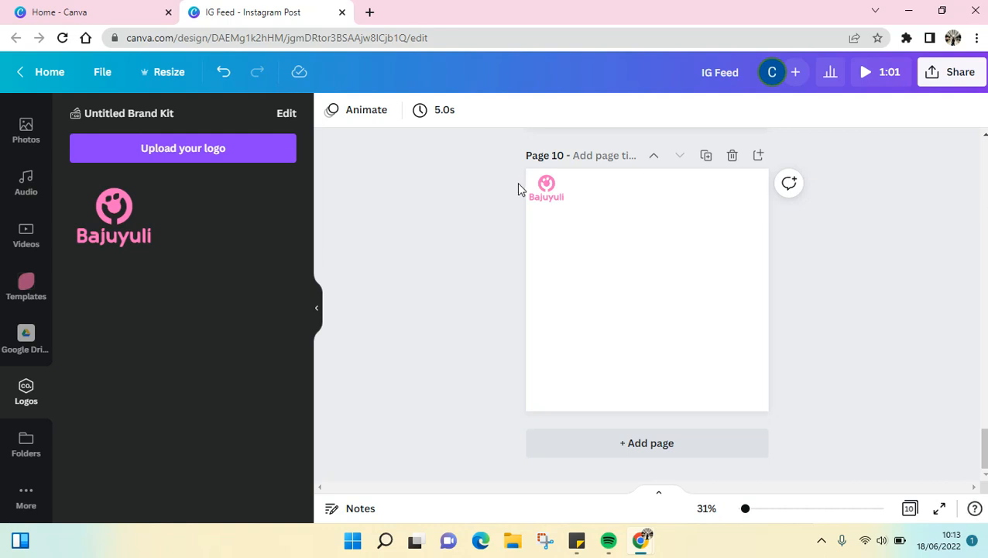
pyautogui.moveTo(511, 173)
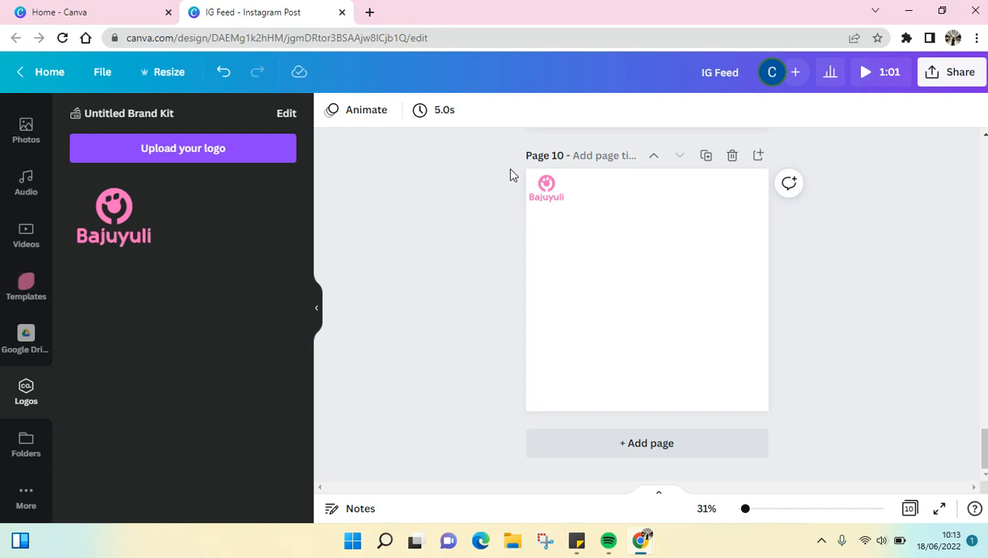